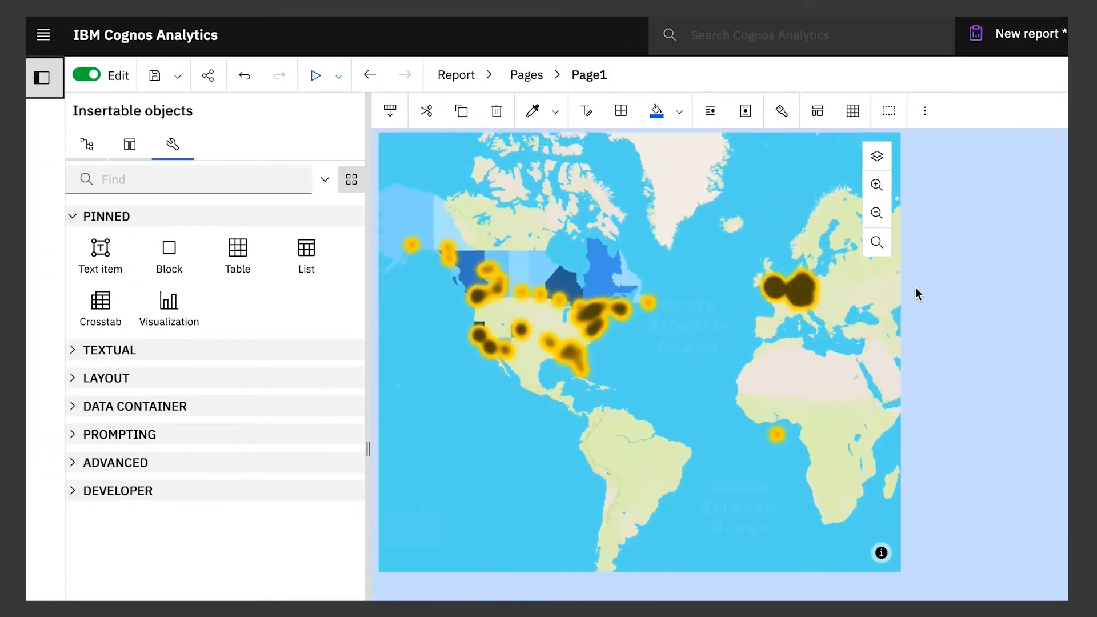
Add a clustered column chart of Quantity Sold by Product Line per loyalty status
left_click(169, 300)
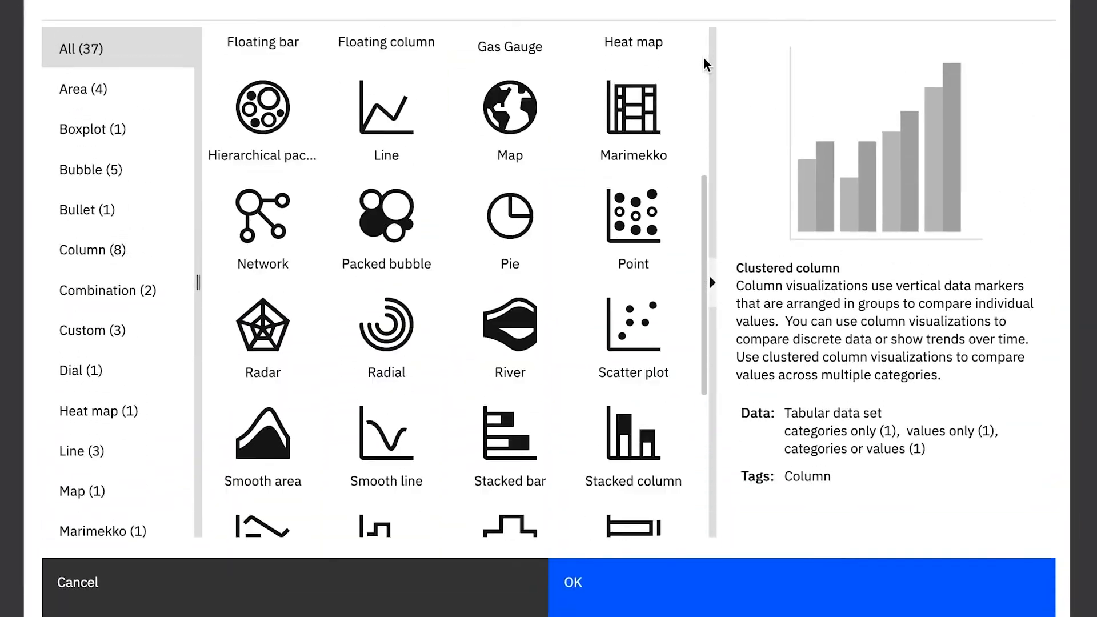
scroll("down", 3)
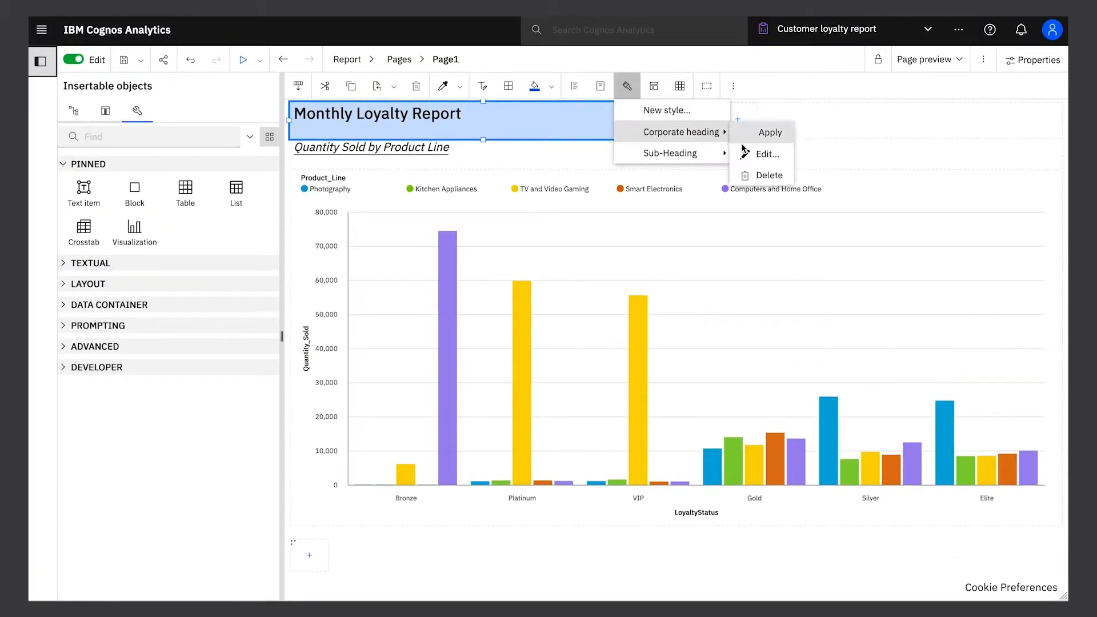
Edit the Corporate heading style, review the invoice PDF, and run the Invoice Generator
left_click(766, 154)
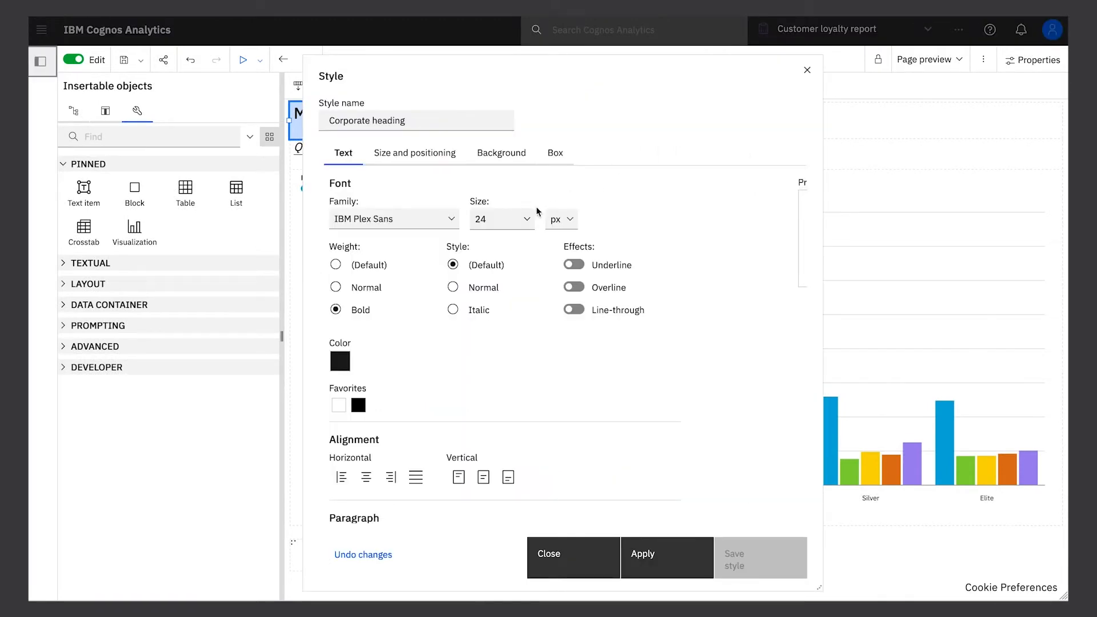
left_click(501, 219)
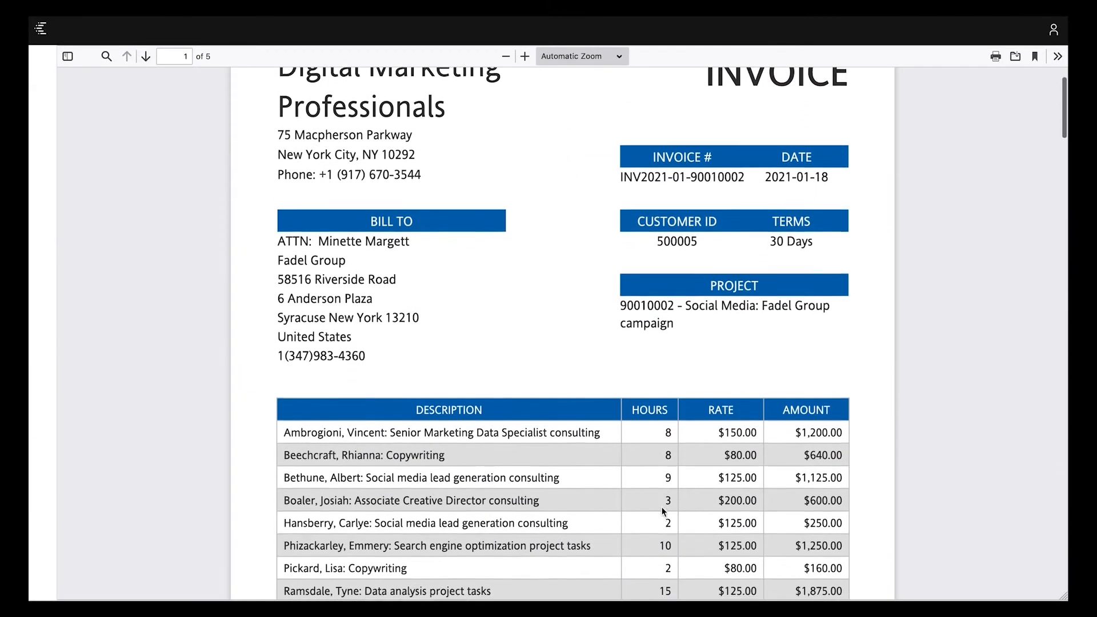
scroll("down", 3)
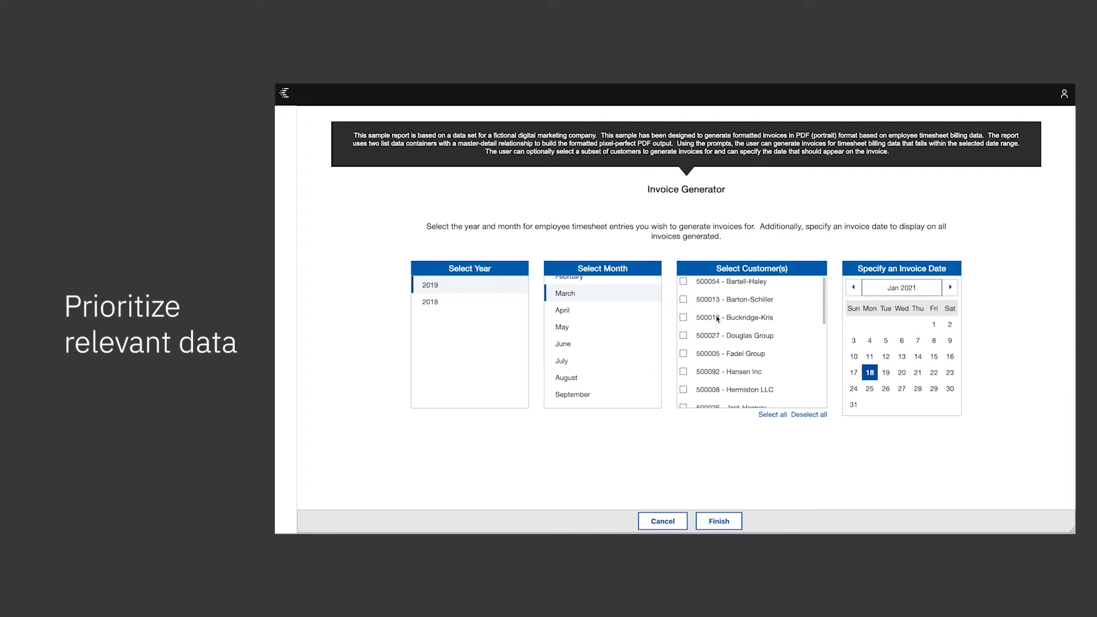
Open the Query report's Queries view to add a union for All locations
left_click(683, 281)
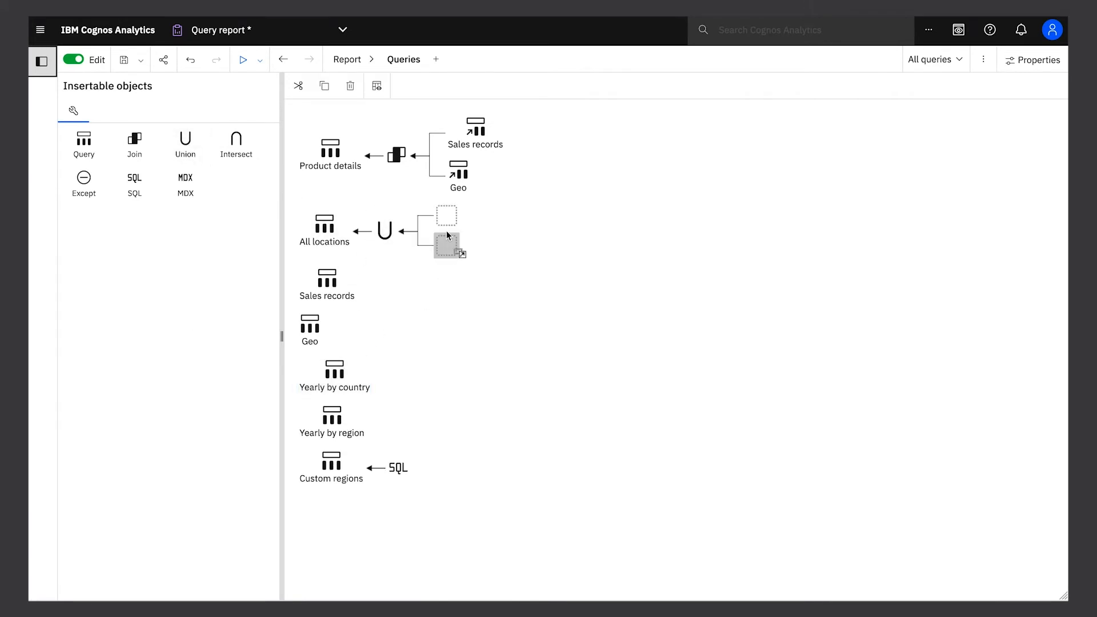
Drag a query into the All locations union
left_click_drag(448, 245, 471, 216)
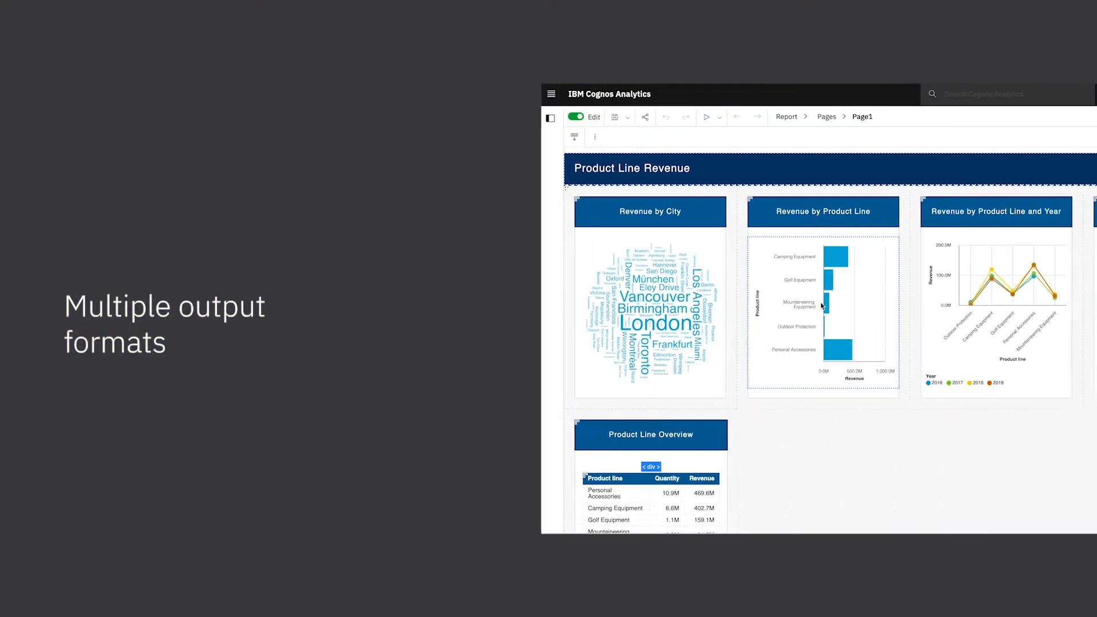
Open the Schedule dialog for the Customer loyalty report, set weekly on Wednesday
left_click(473, 116)
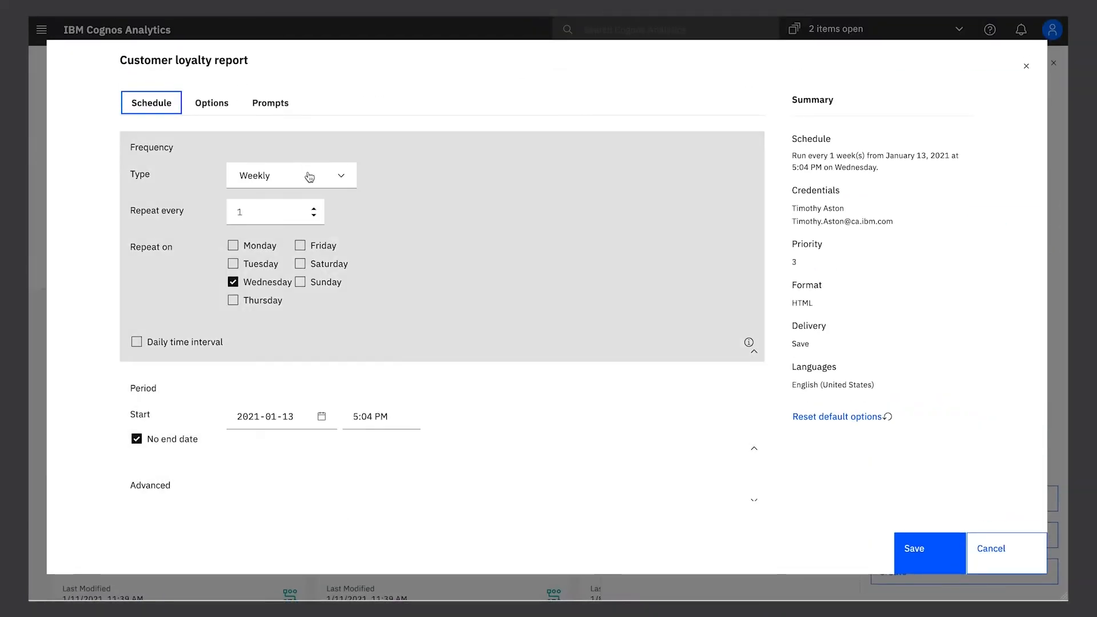
Make the schedule monthly by day of the month, then start the product tour
left_click(292, 175)
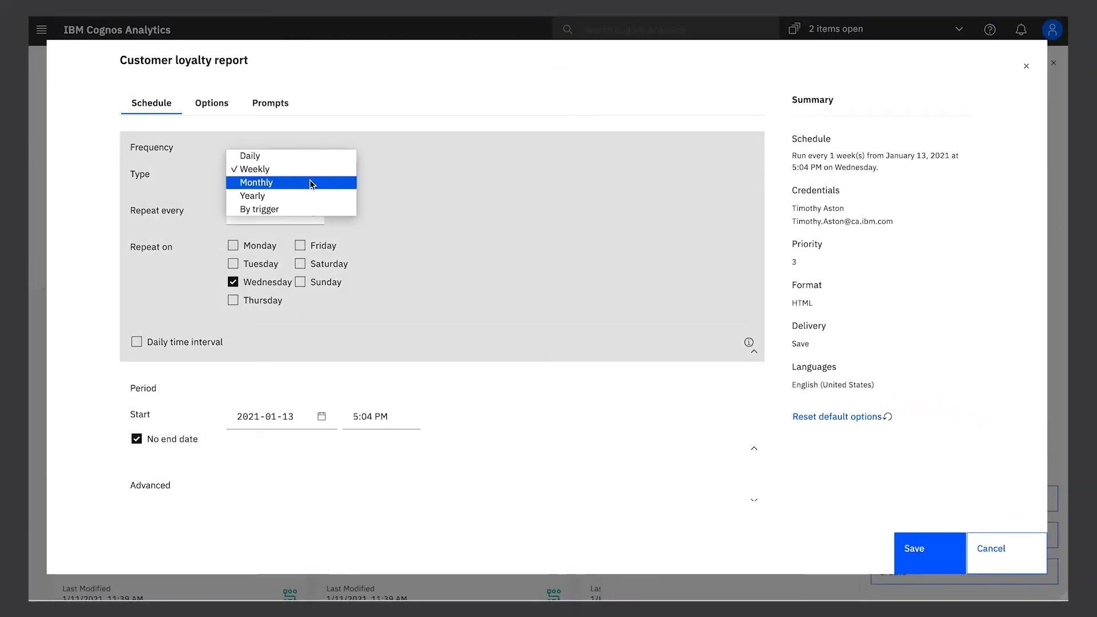
left_click(255, 182)
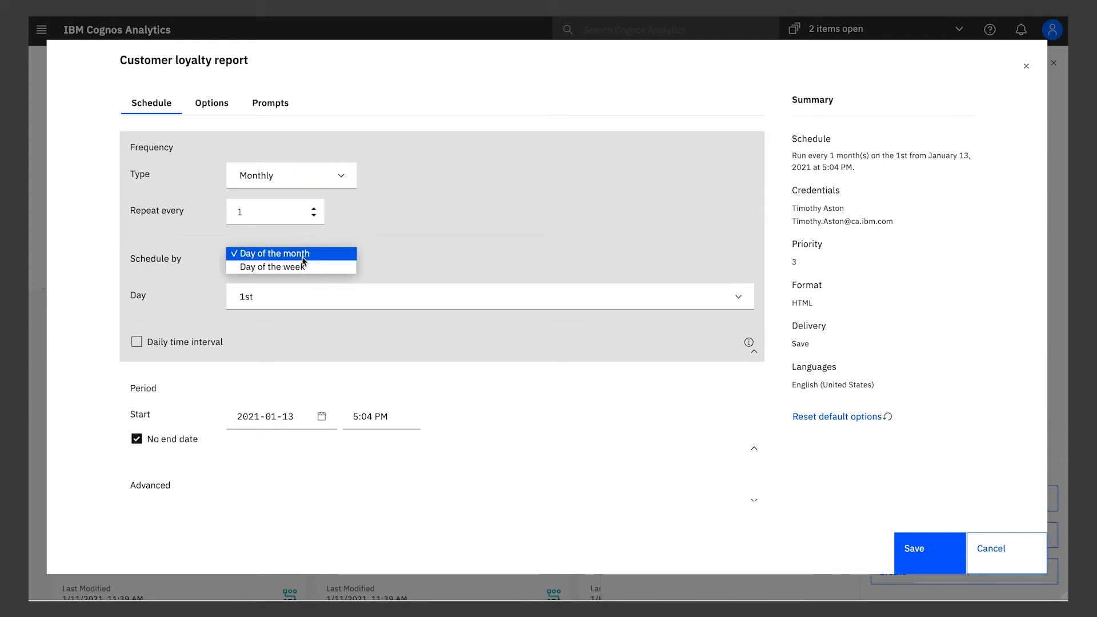
left_click(272, 267)
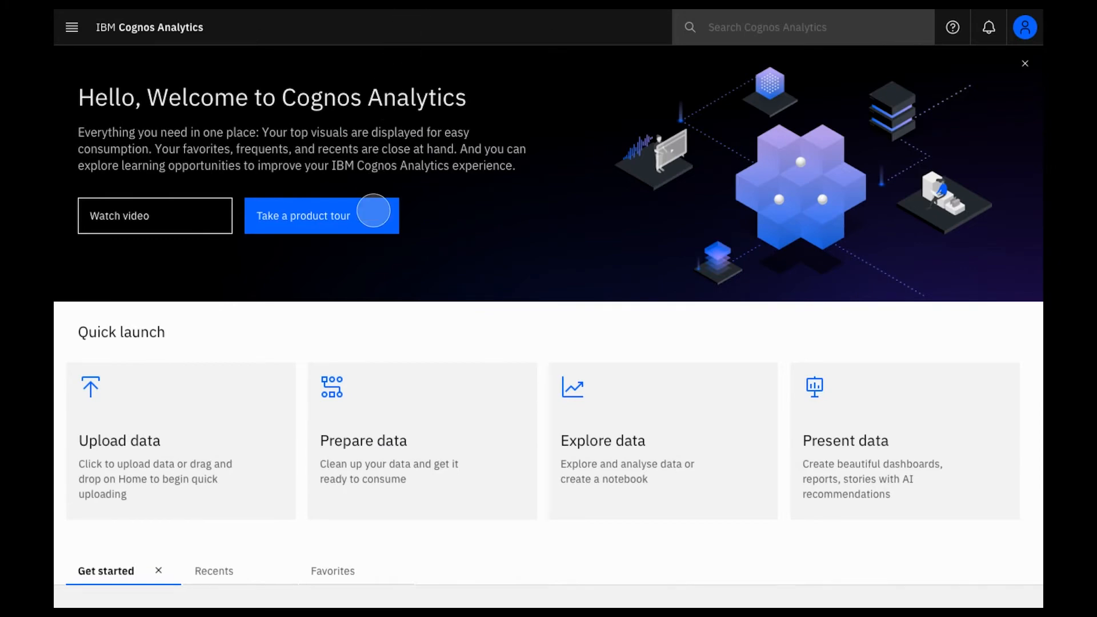
left_click(303, 215)
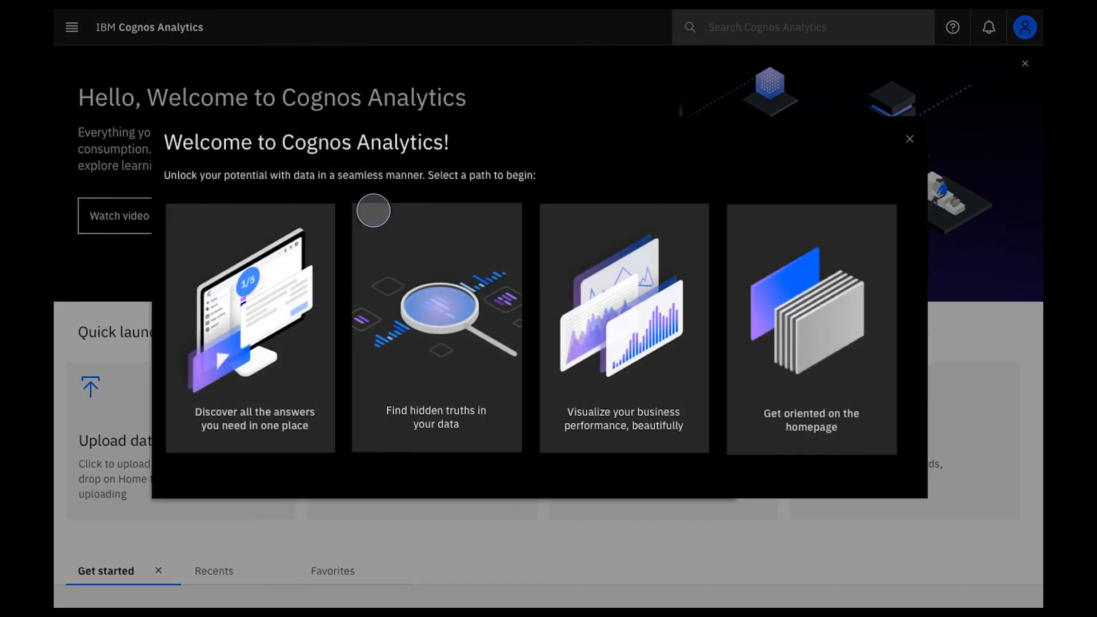